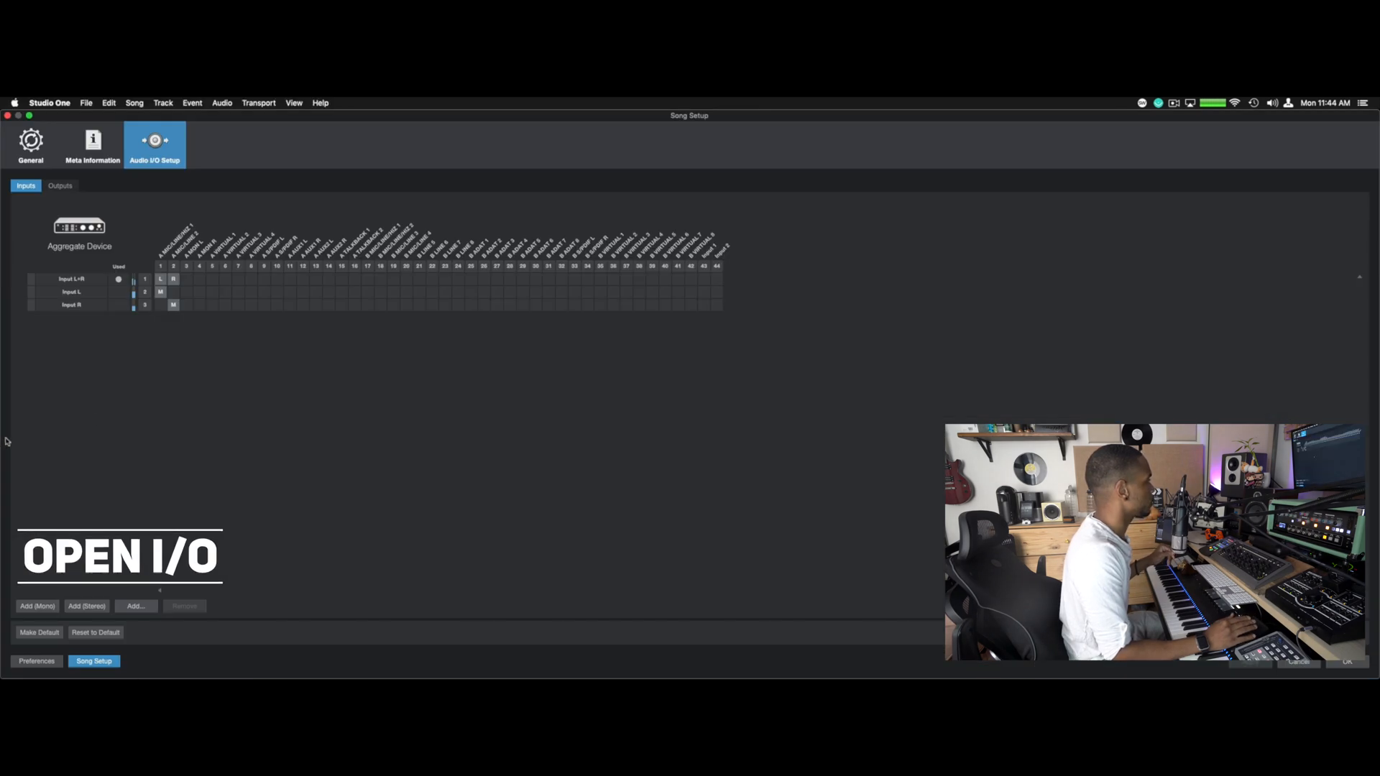
{"action": "mouse_move", "coordinate": [306, 334]}
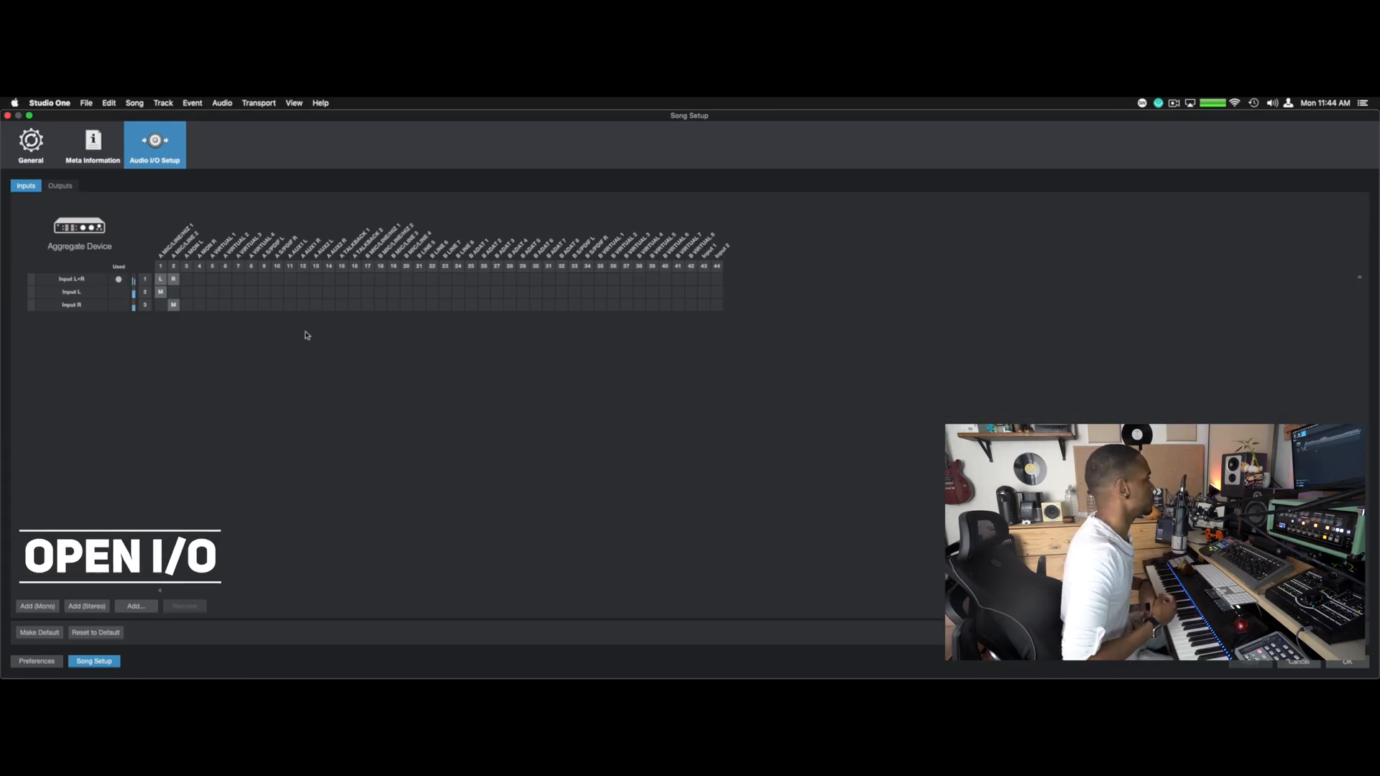
Step: Show the Main and Listen Bus output channels in Audio I/O Setup
{"action": "left_click", "coordinate": [59, 186]}
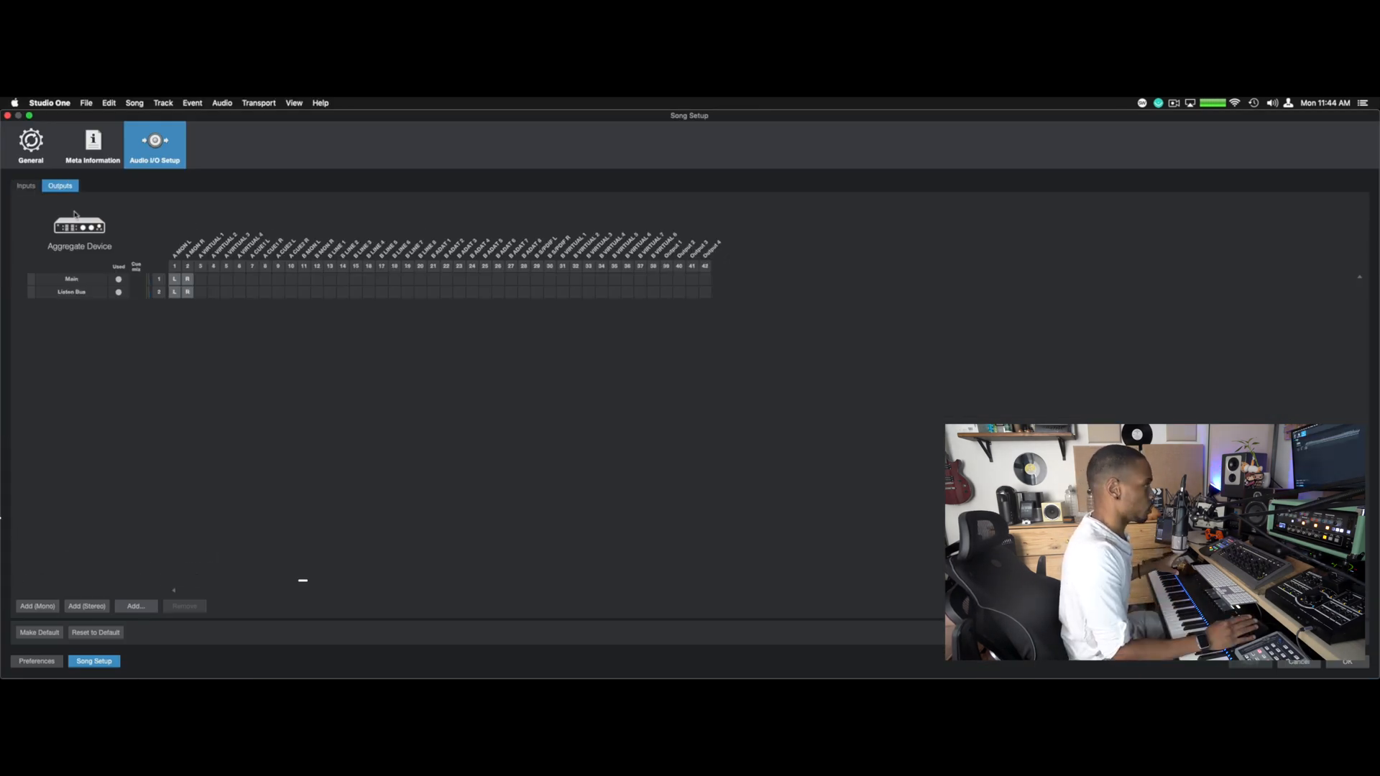
Step: Add stereo output Sub 1, assigned to device channels 39 and 40
{"action": "left_click", "coordinate": [86, 607]}
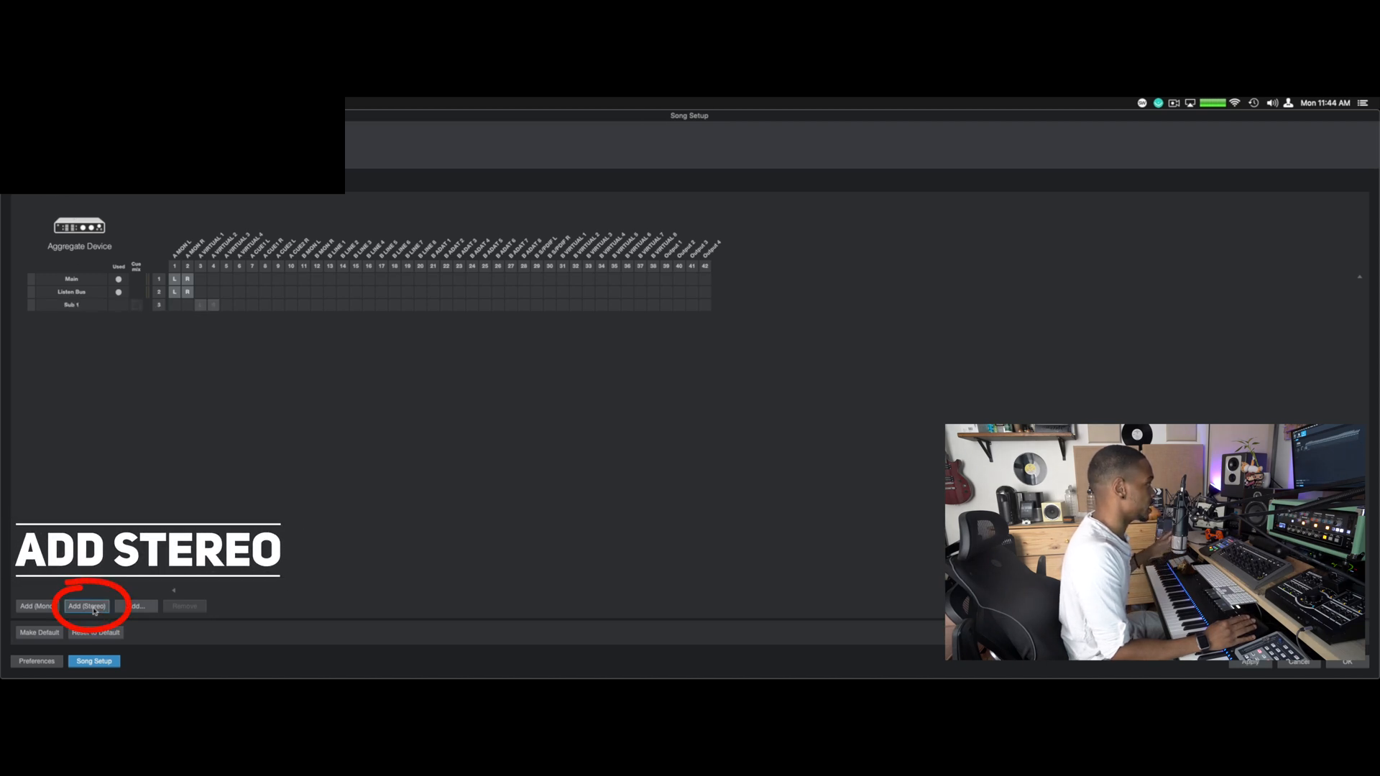
{"action": "left_click", "coordinate": [86, 607]}
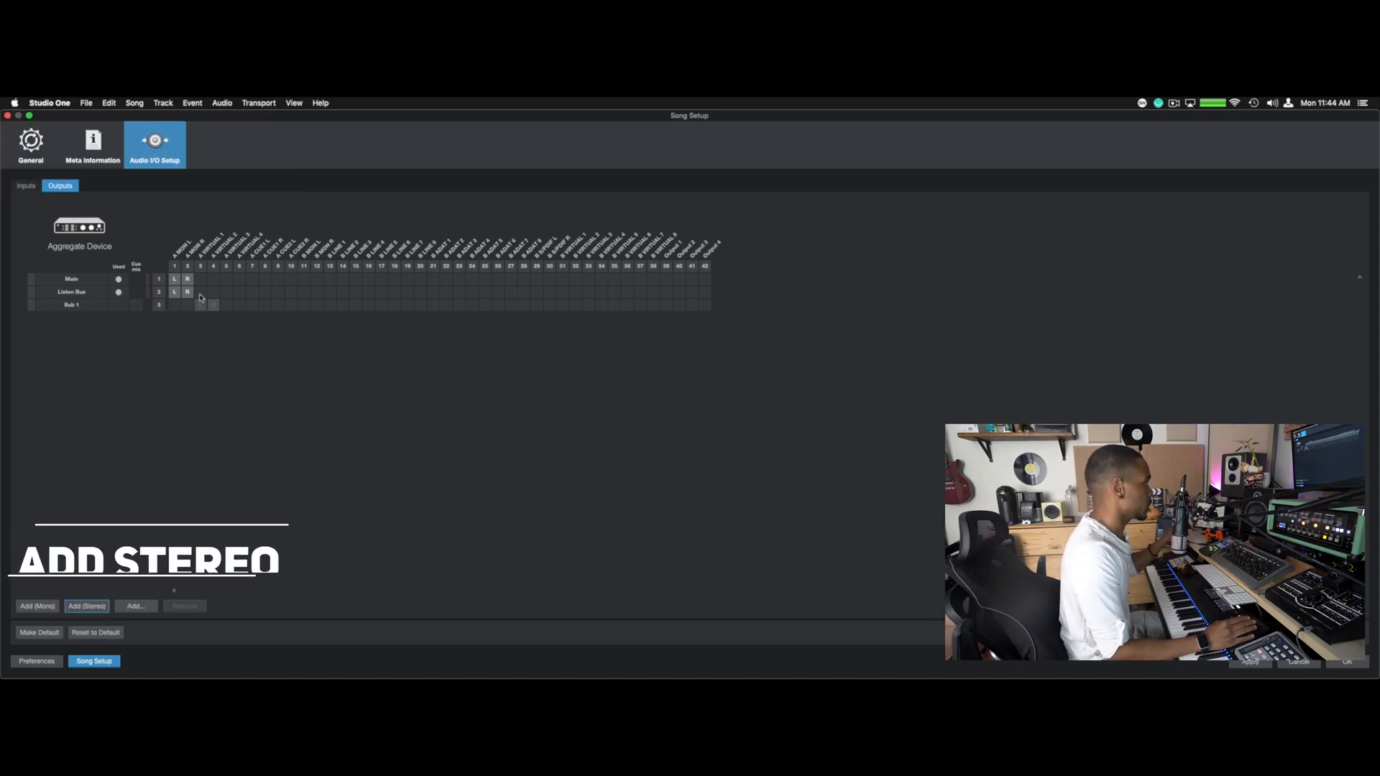
{"action": "mouse_move", "coordinate": [671, 299]}
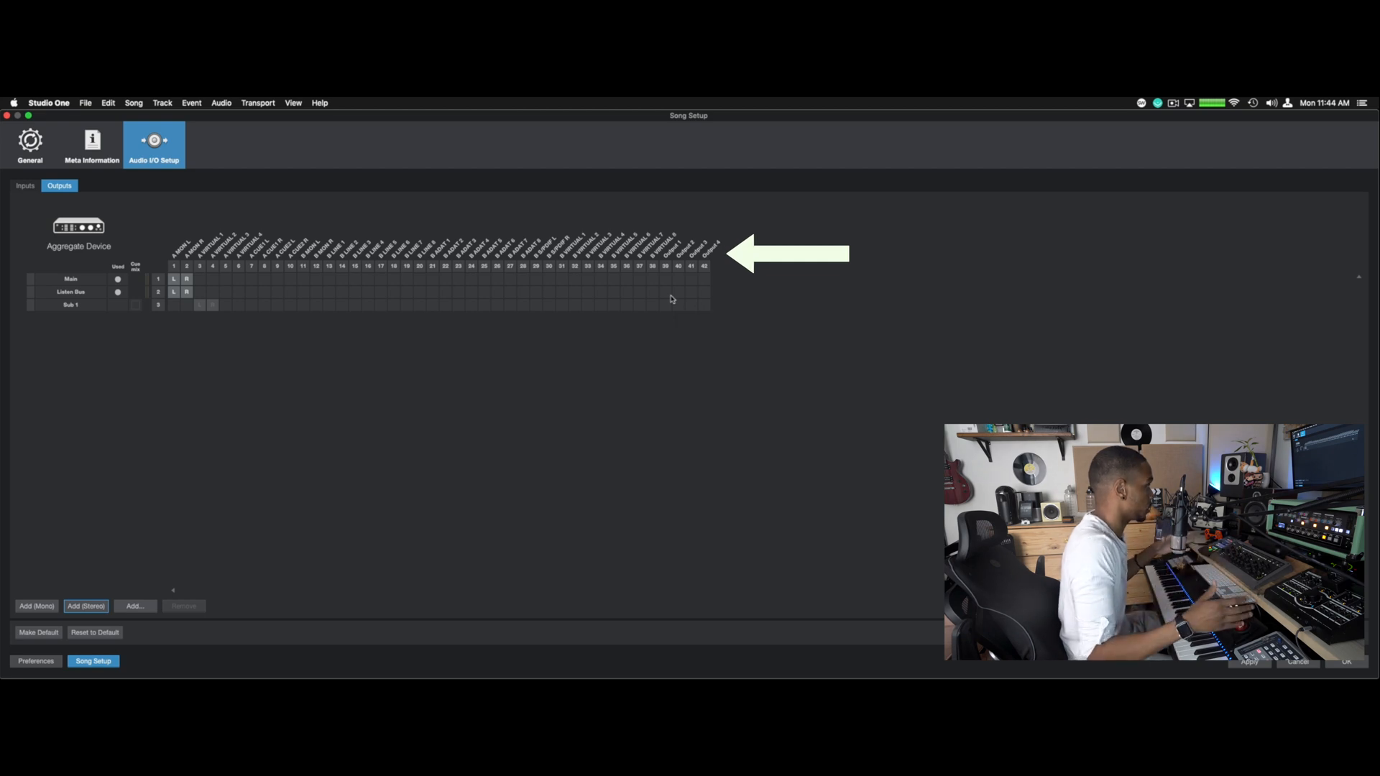
{"action": "mouse_move", "coordinate": [669, 308]}
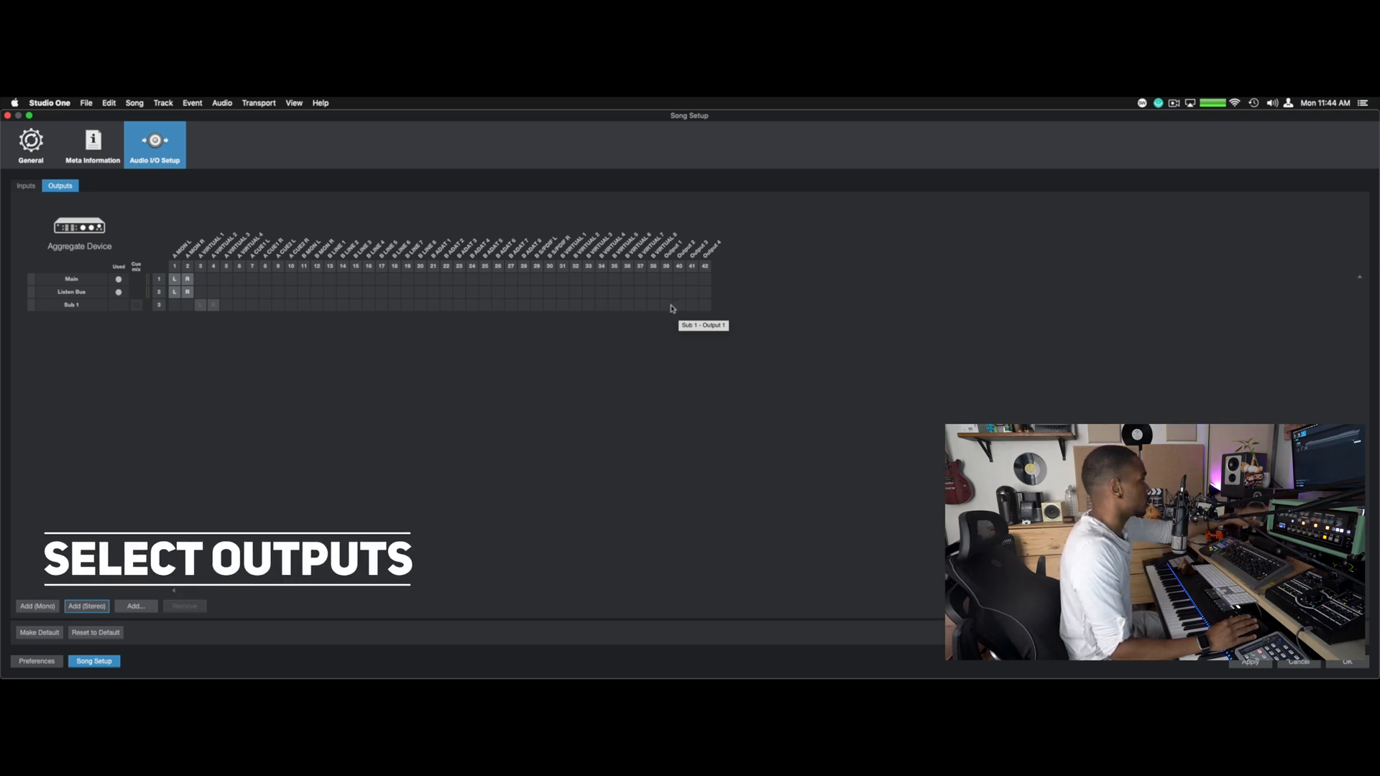
{"action": "mouse_move", "coordinate": [173, 279]}
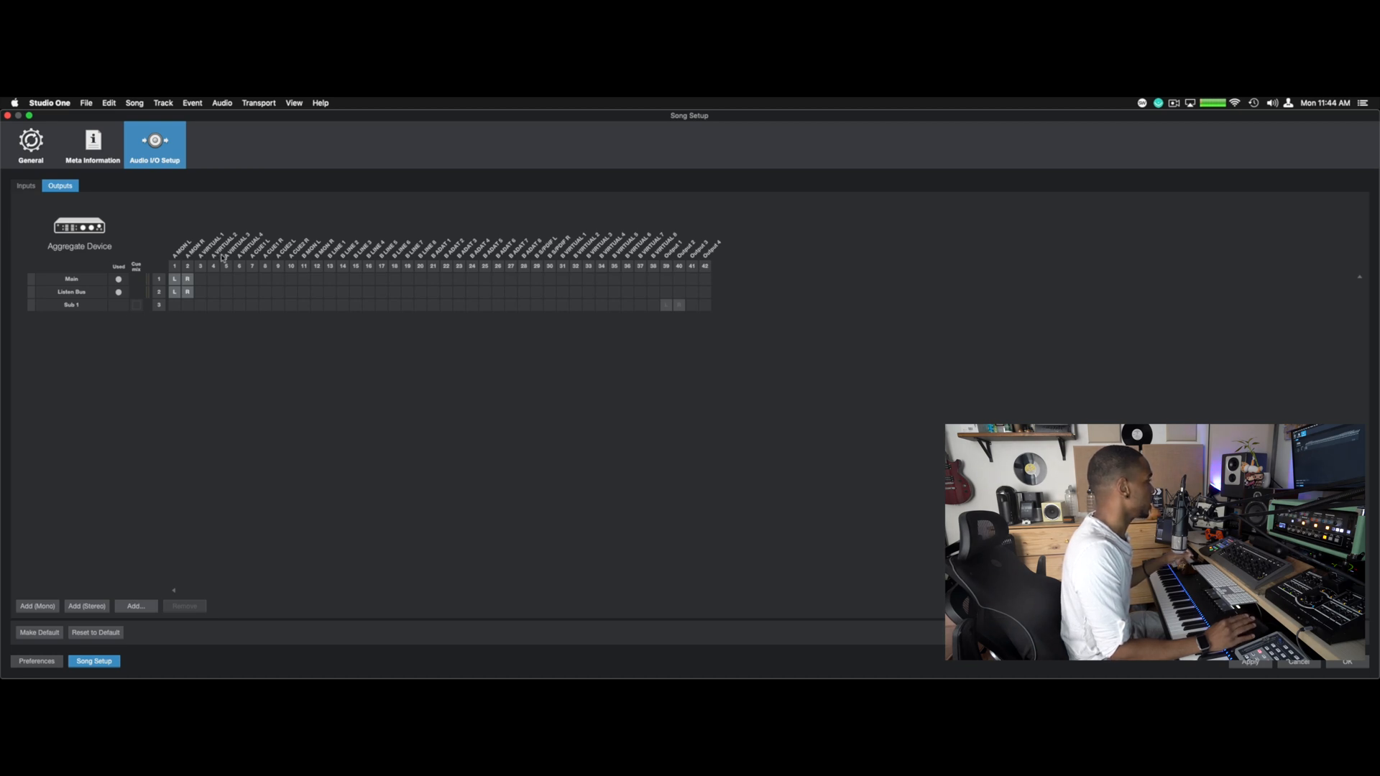
{"action": "mouse_move", "coordinate": [666, 251]}
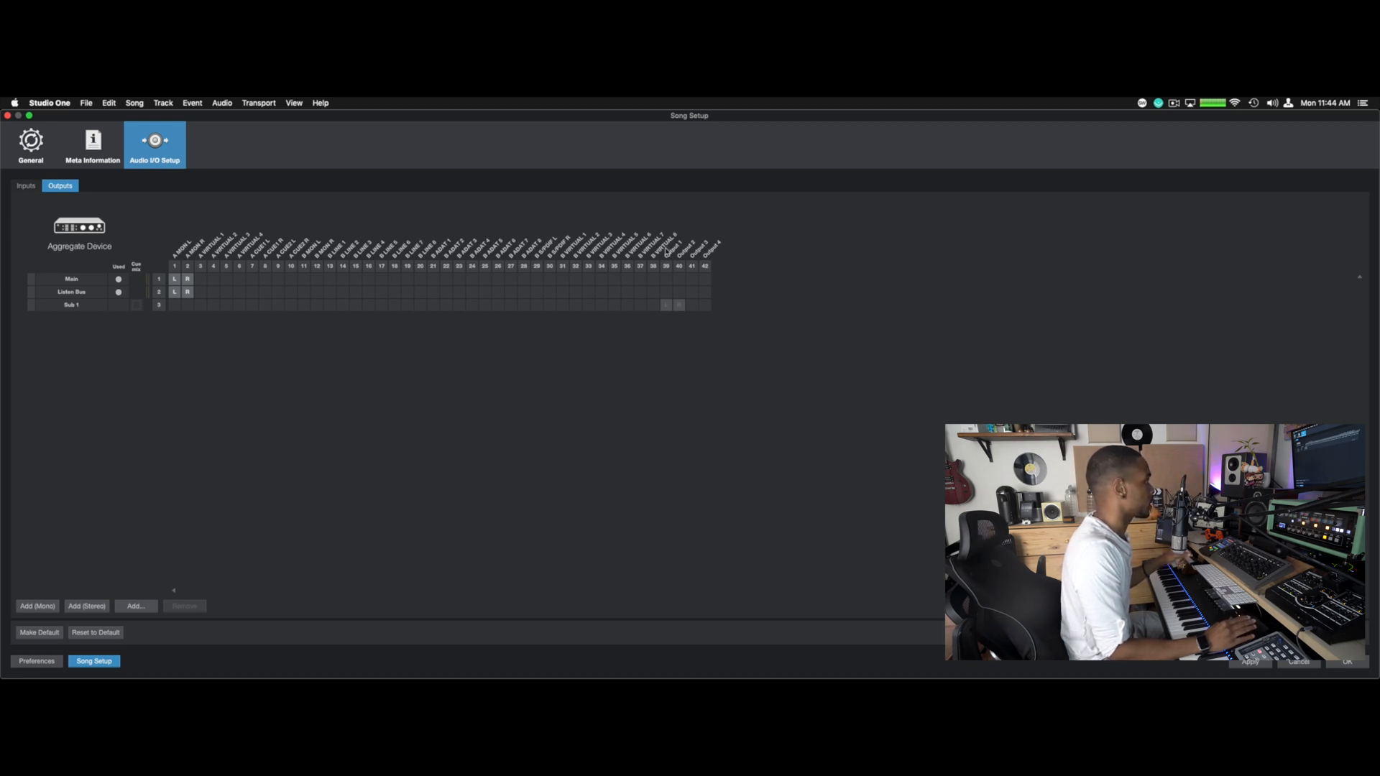
{"action": "mouse_move", "coordinate": [673, 259]}
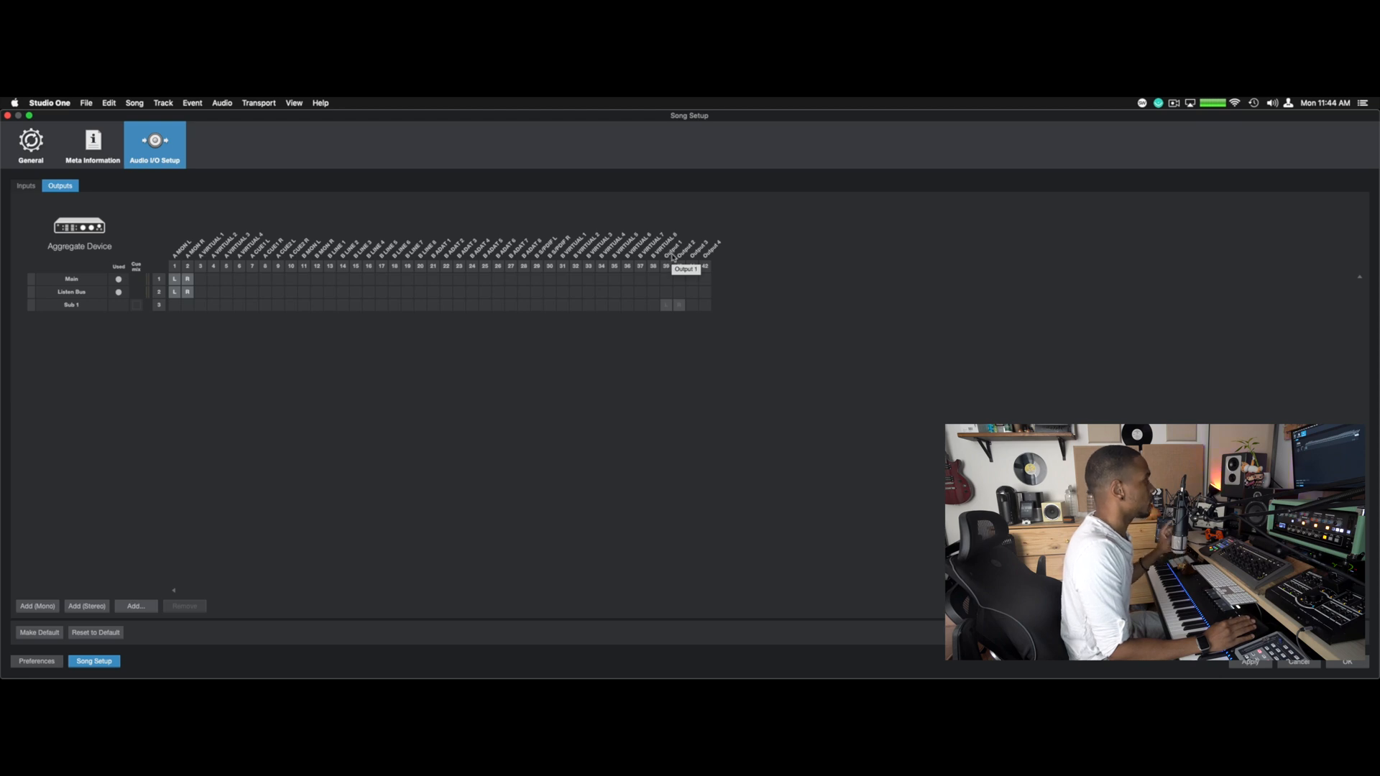
{"action": "mouse_move", "coordinate": [691, 265]}
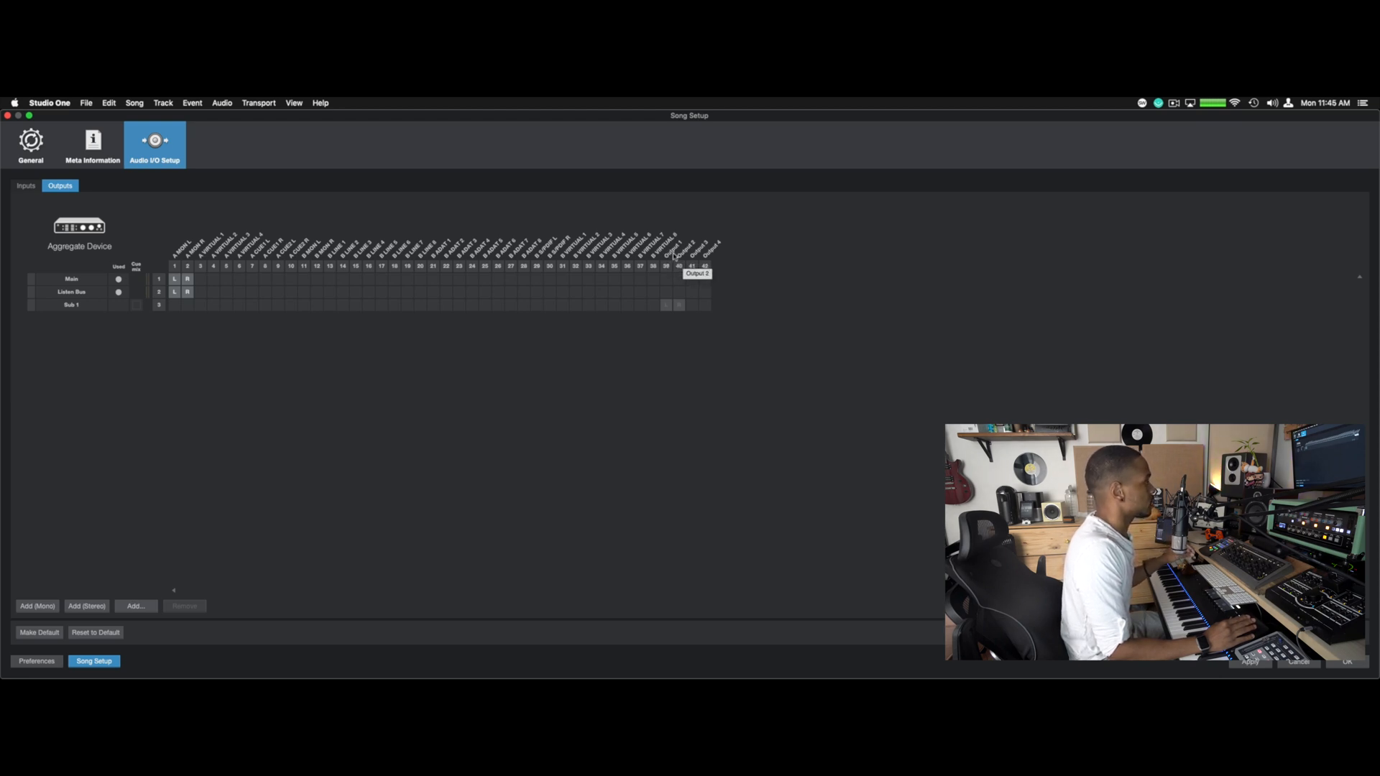
{"action": "mouse_move", "coordinate": [674, 264]}
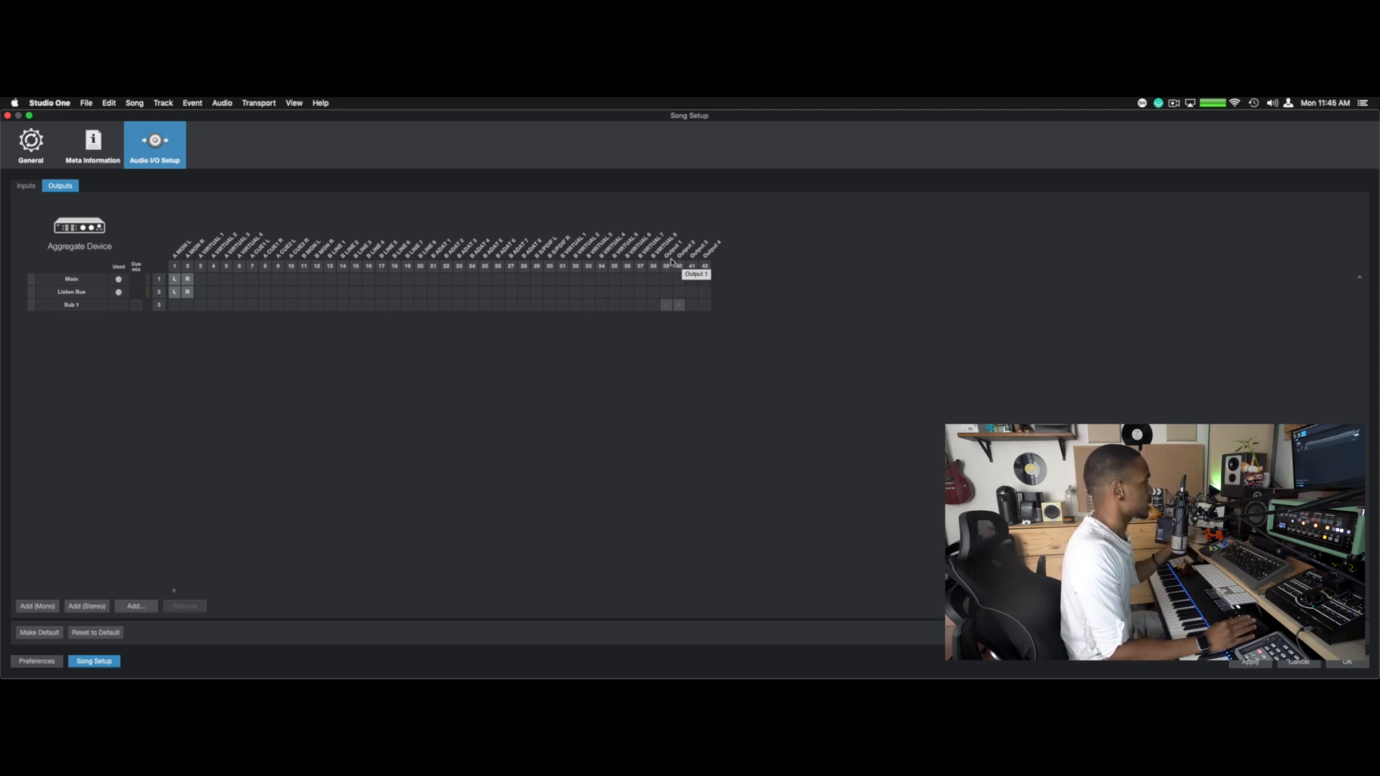
{"action": "mouse_move", "coordinate": [691, 265]}
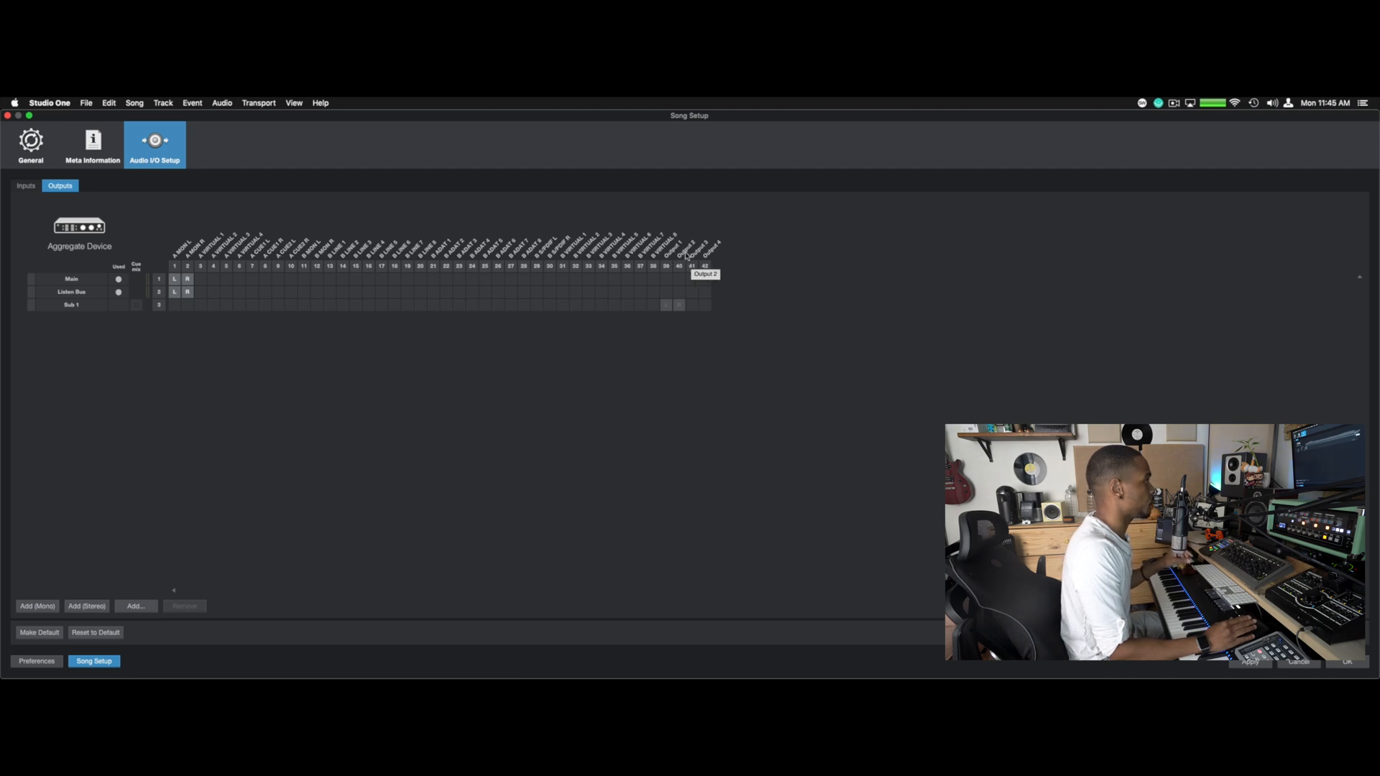
{"action": "mouse_move", "coordinate": [126, 328]}
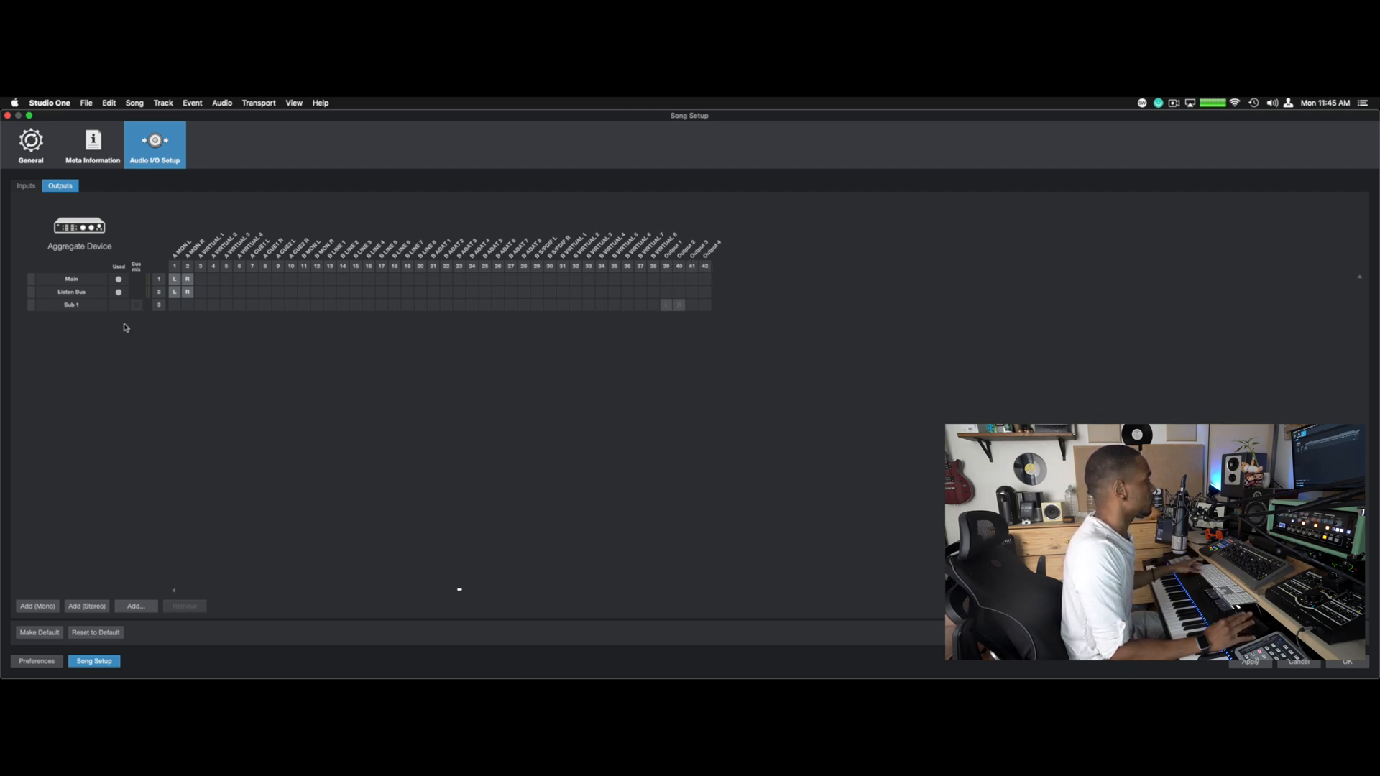
Step: Rename Sub 1 to 'SSL2+(FUSION)' and return to the Inputs list
{"action": "double_click", "coordinate": [71, 305]}
{"action": "type", "text": "SSL2+(FUSION"}
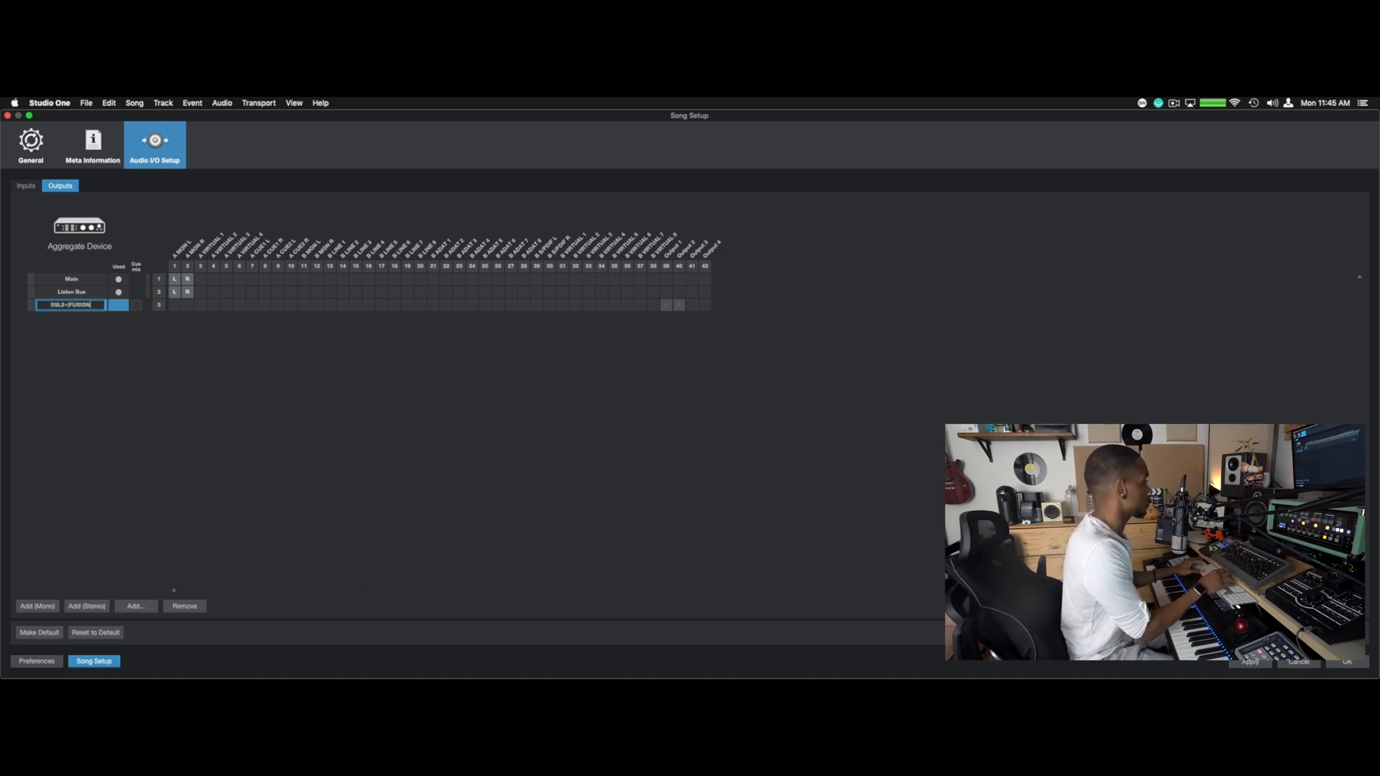
{"action": "left_click", "coordinate": [25, 185]}
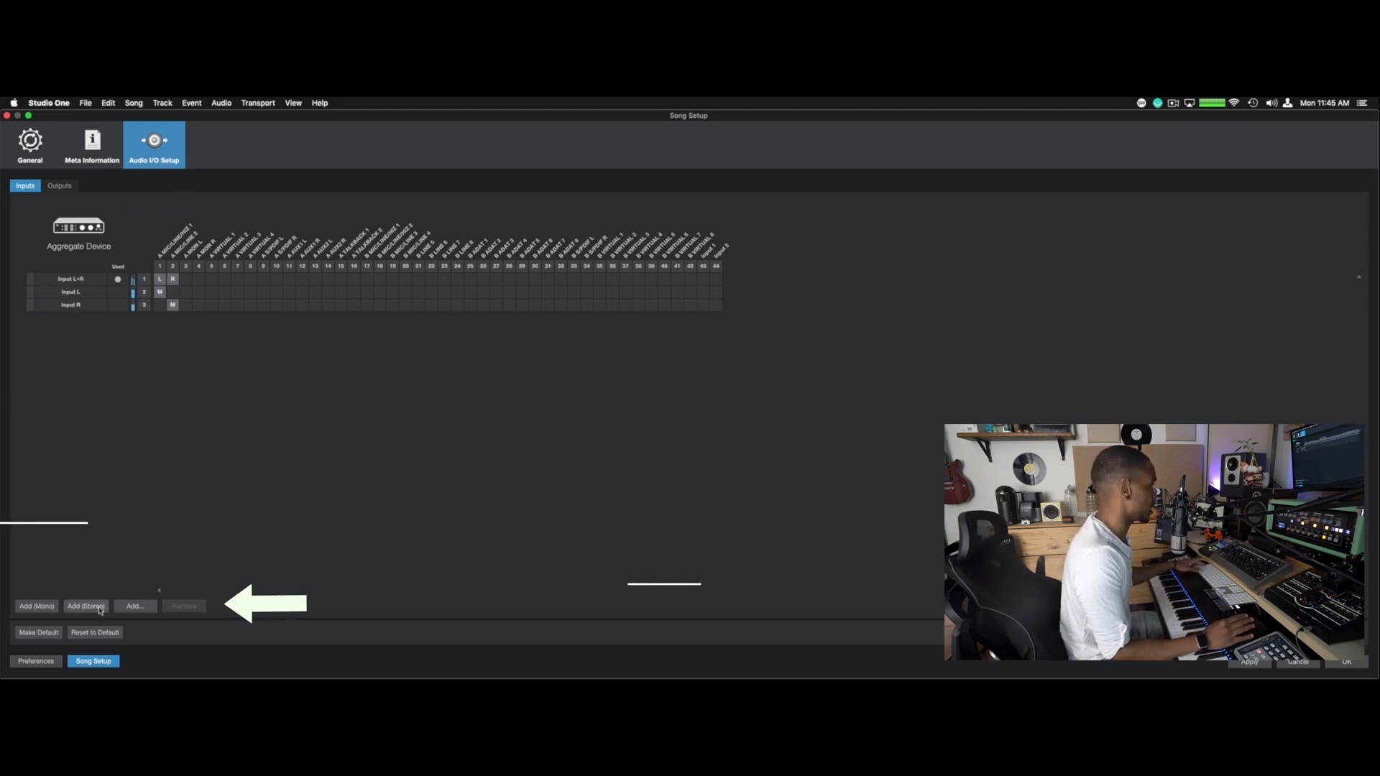
Step: Add a new stereo input channel for the hardware return
{"action": "left_click", "coordinate": [36, 605]}
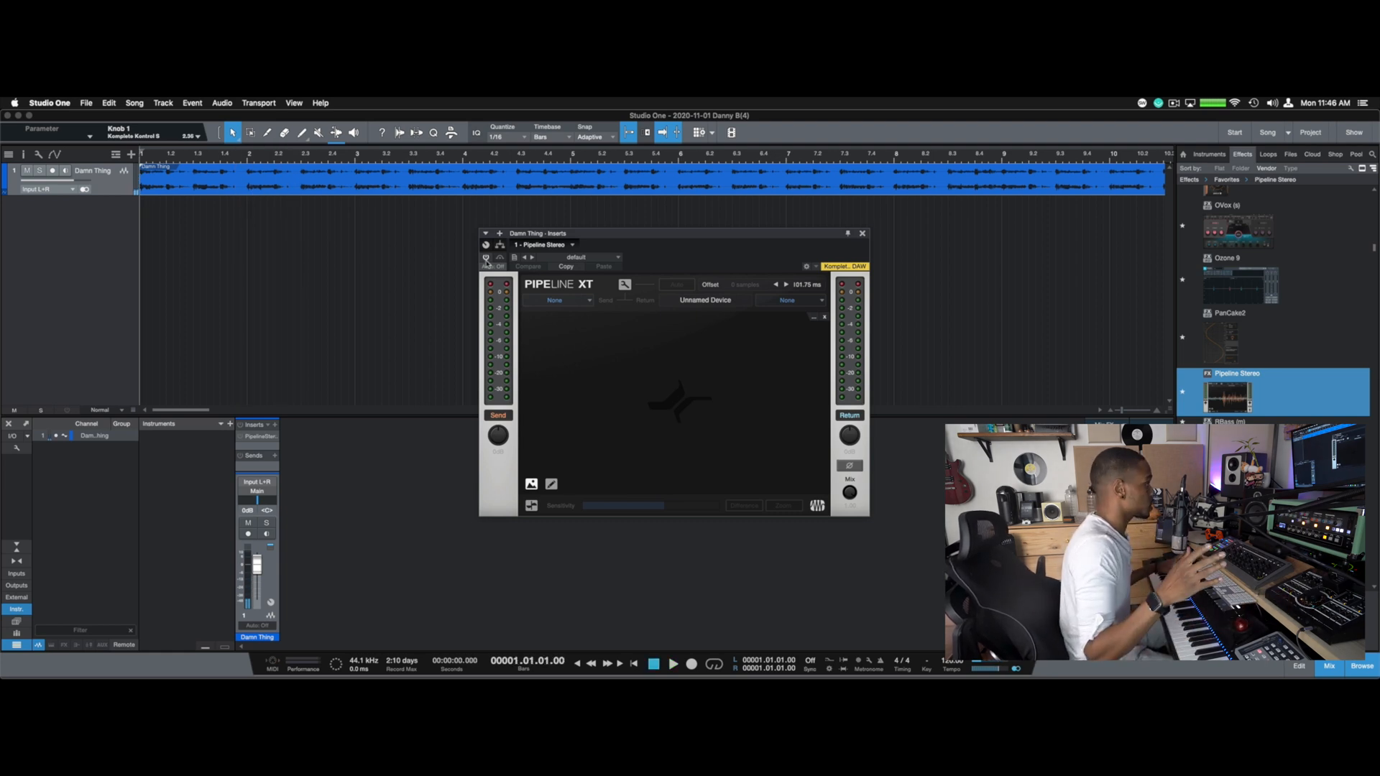
Step: Power on the Pipeline XT insert and check its Send selector
{"action": "left_click", "coordinate": [485, 258]}
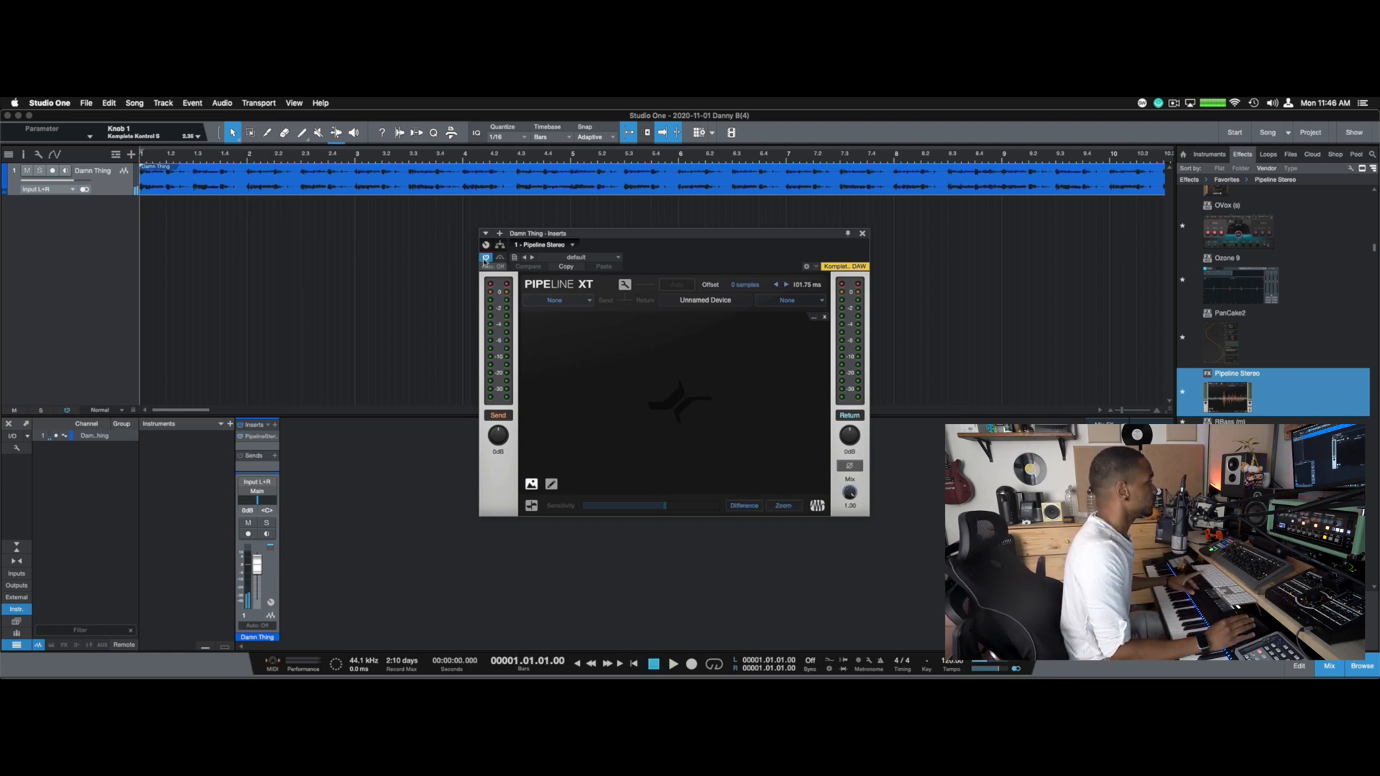
{"action": "left_click", "coordinate": [673, 663]}
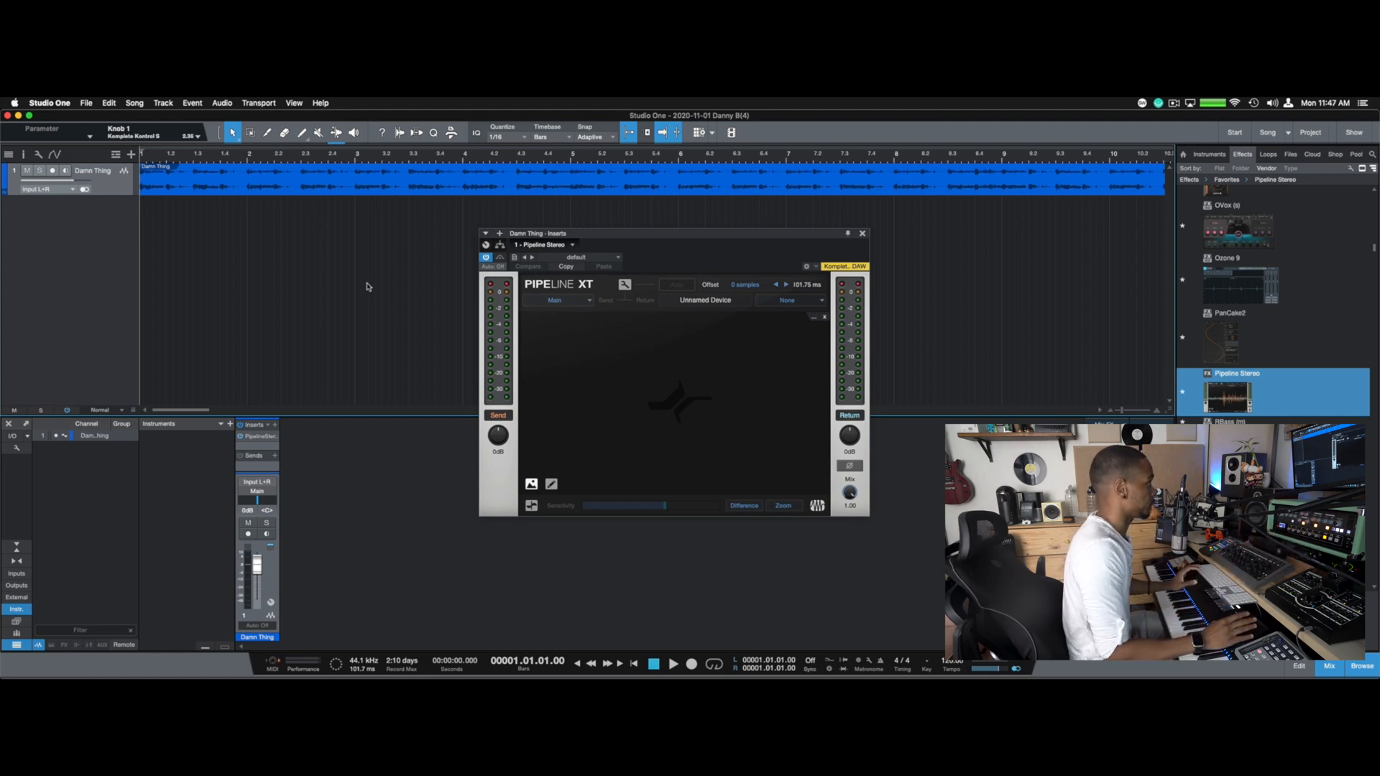
Step: Set Pipeline XT's send to SSL2+(FUSION) - Output 1 + 2
{"action": "left_click", "coordinate": [588, 300]}
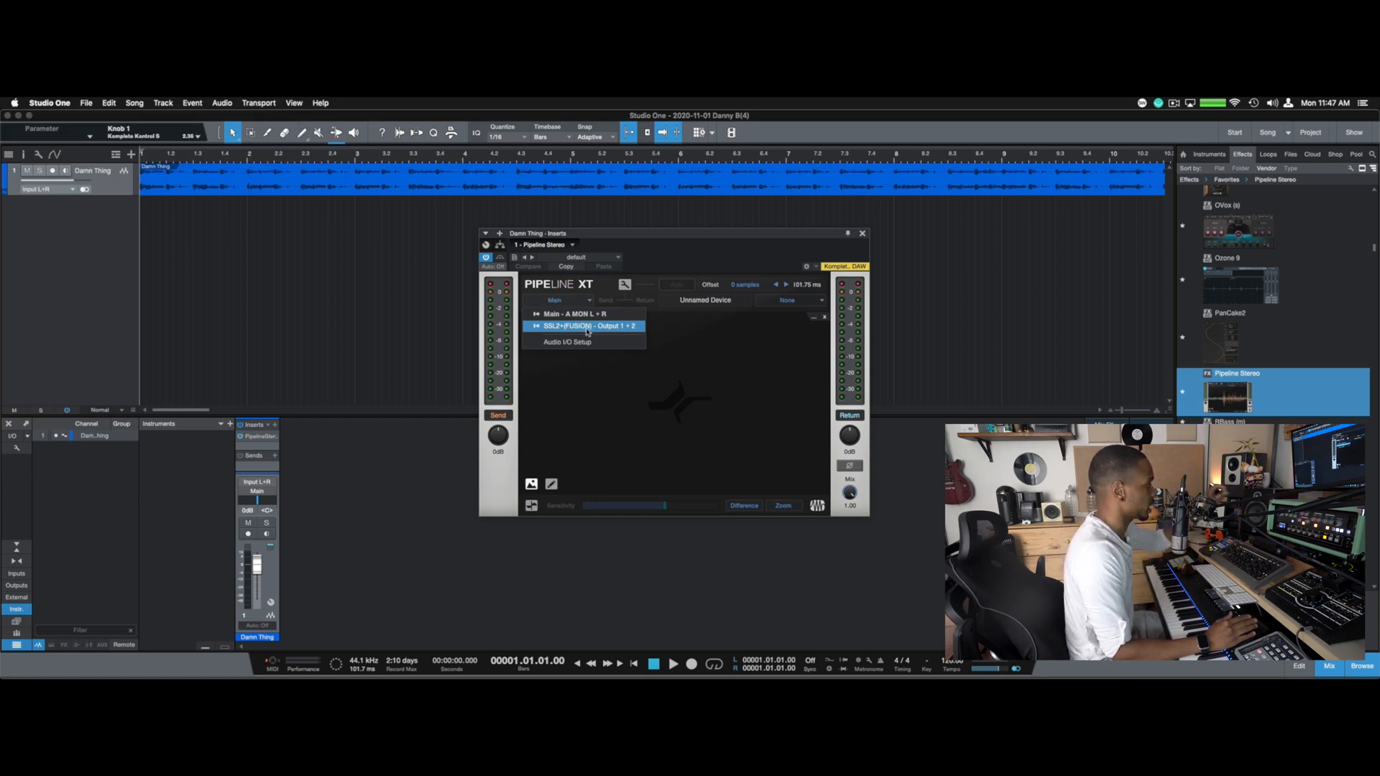
{"action": "left_click", "coordinate": [585, 325]}
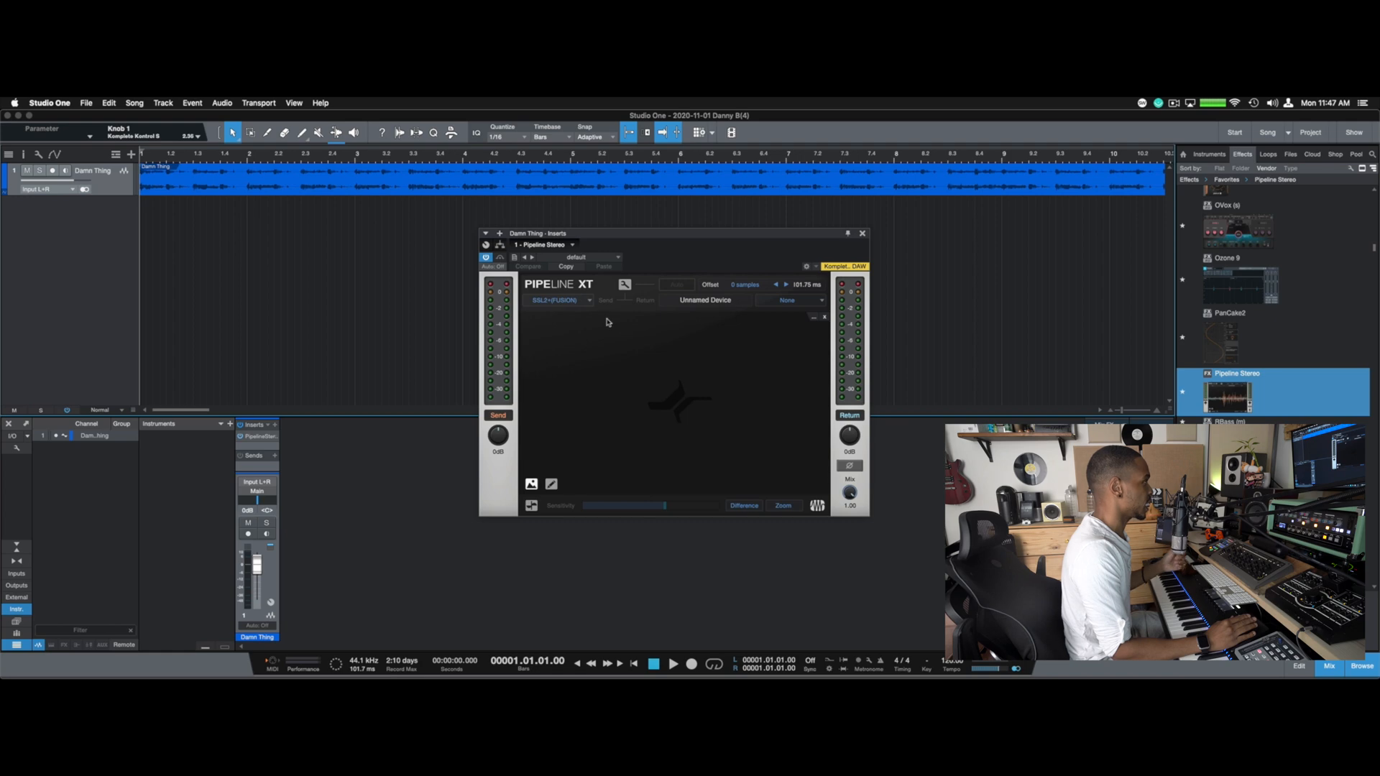
{"action": "mouse_move", "coordinate": [604, 309]}
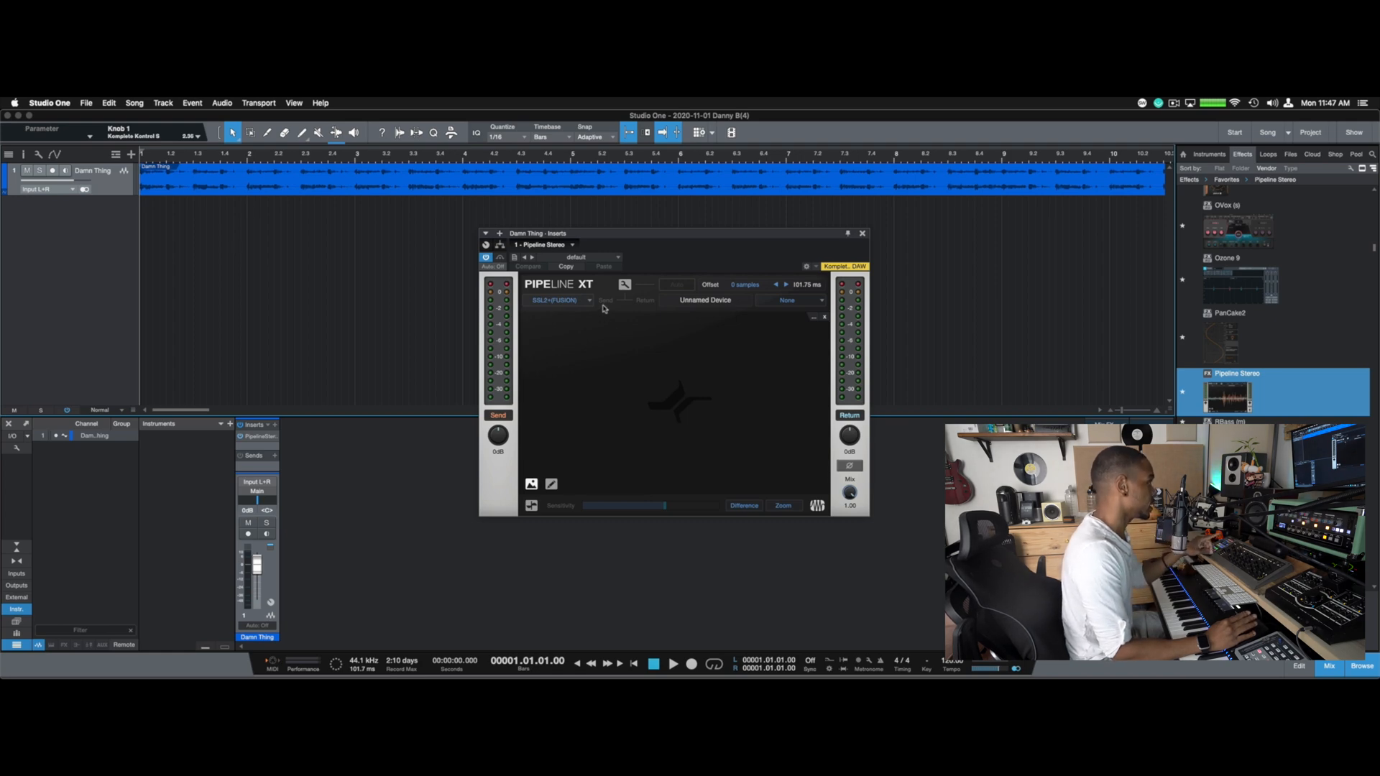
{"action": "left_click", "coordinate": [792, 301]}
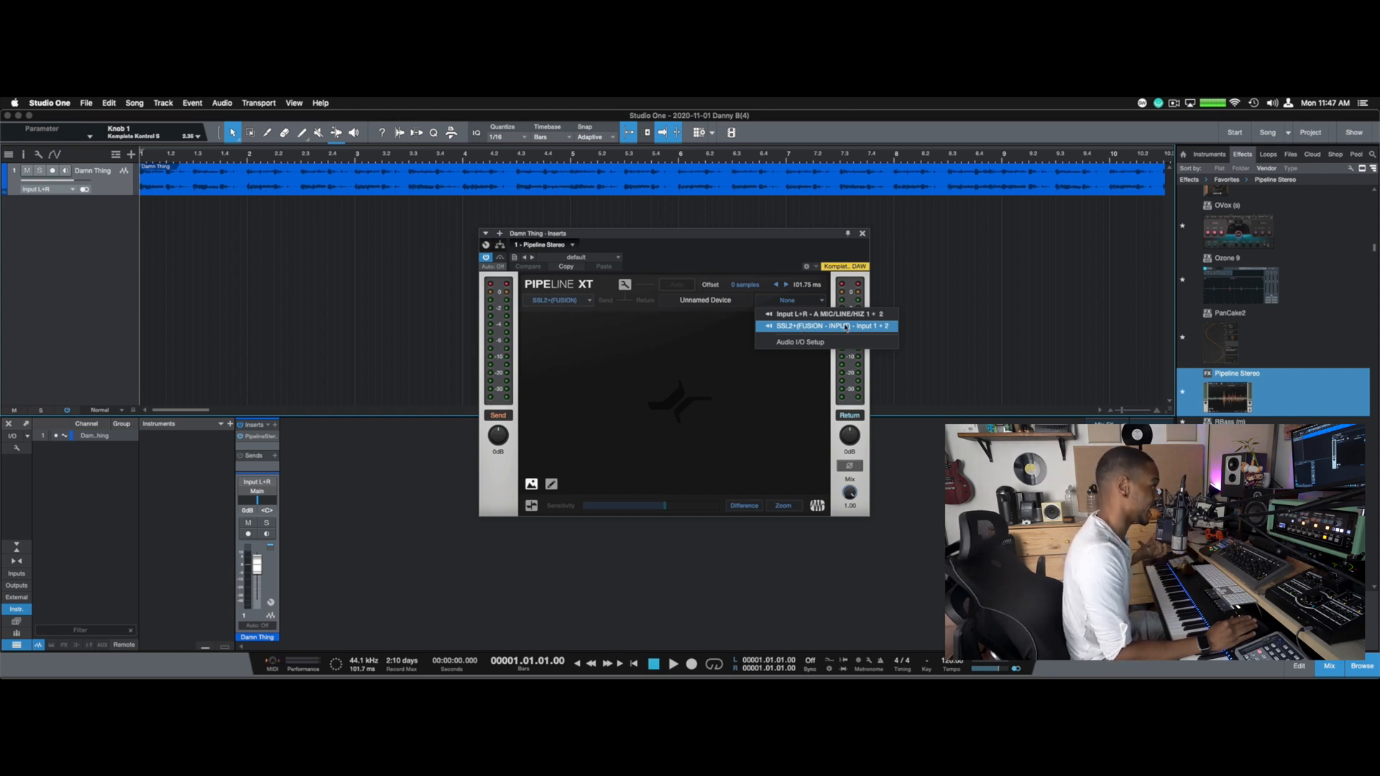
Step: Set the return to SSL2+(FUSION - INPUT) - Input 1 + 2 and run Auto latency detection
{"action": "left_click", "coordinate": [827, 326]}
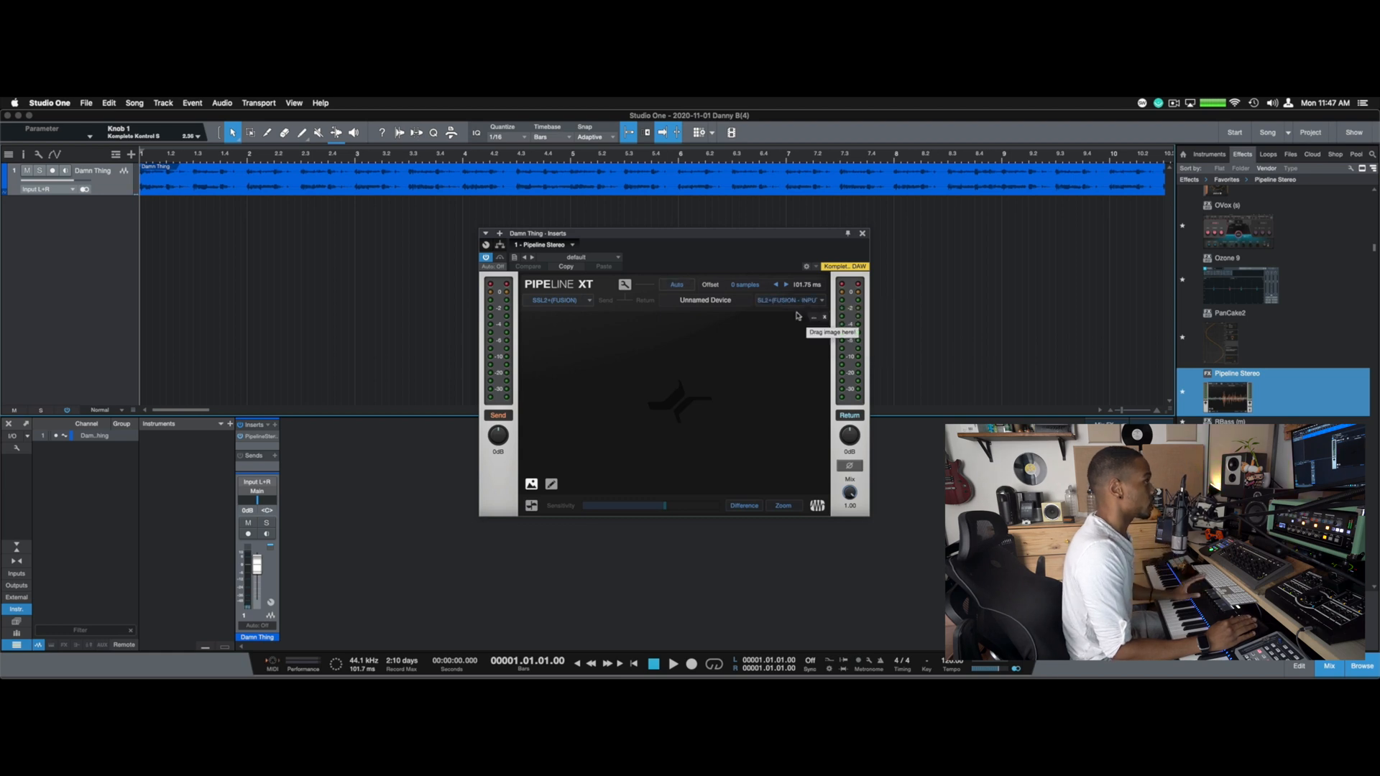
{"action": "left_click", "coordinate": [673, 664]}
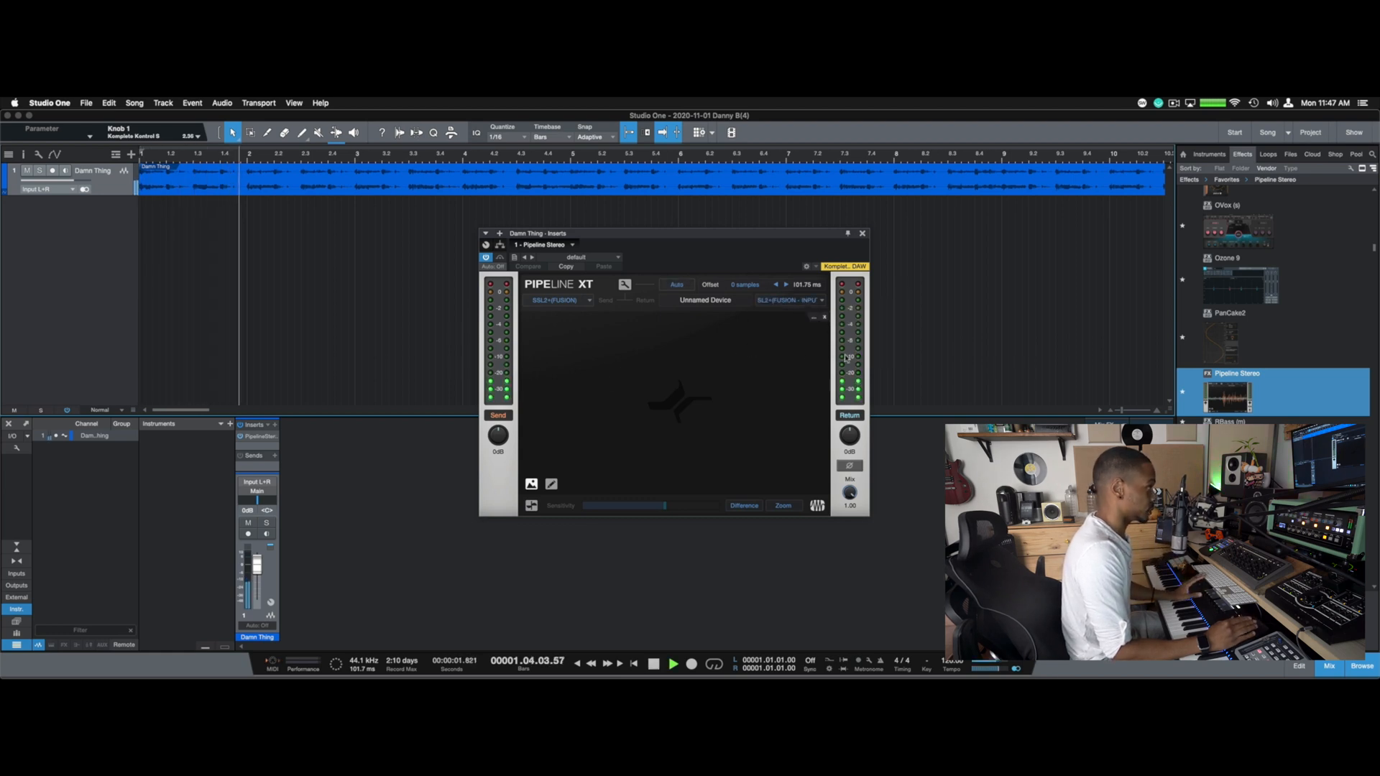
{"action": "left_click", "coordinate": [654, 663]}
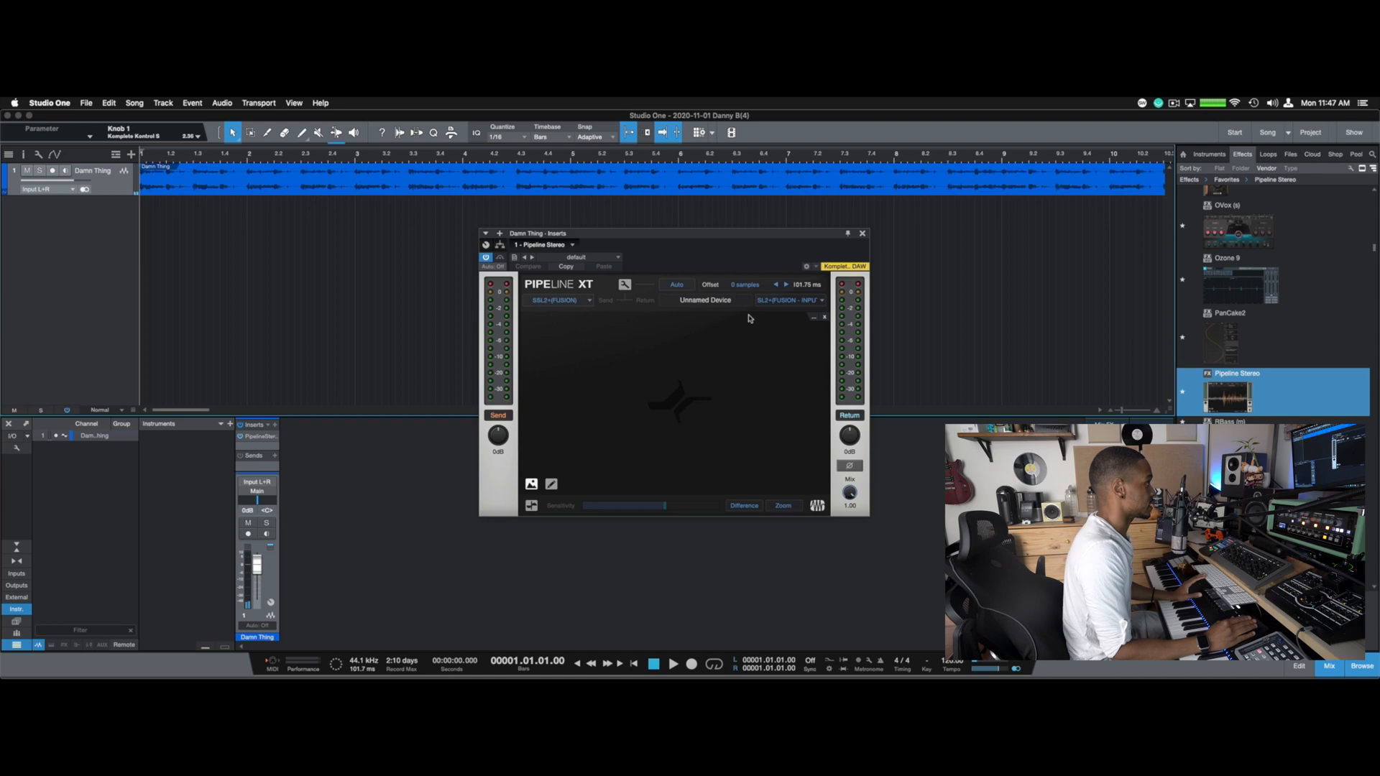
{"action": "left_click", "coordinate": [675, 284]}
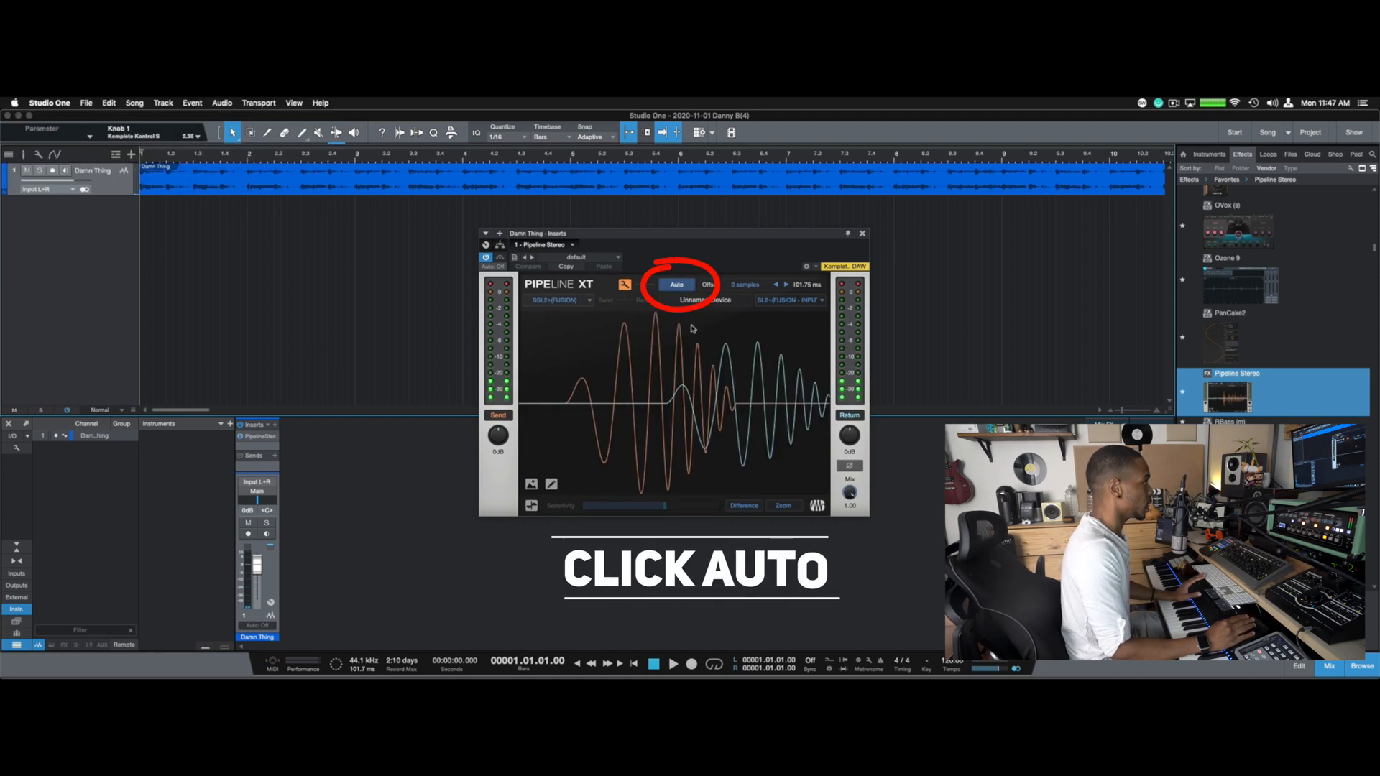
Step: Apply the 131-sample Auto offset and play back to check alignment
{"action": "left_click", "coordinate": [676, 285]}
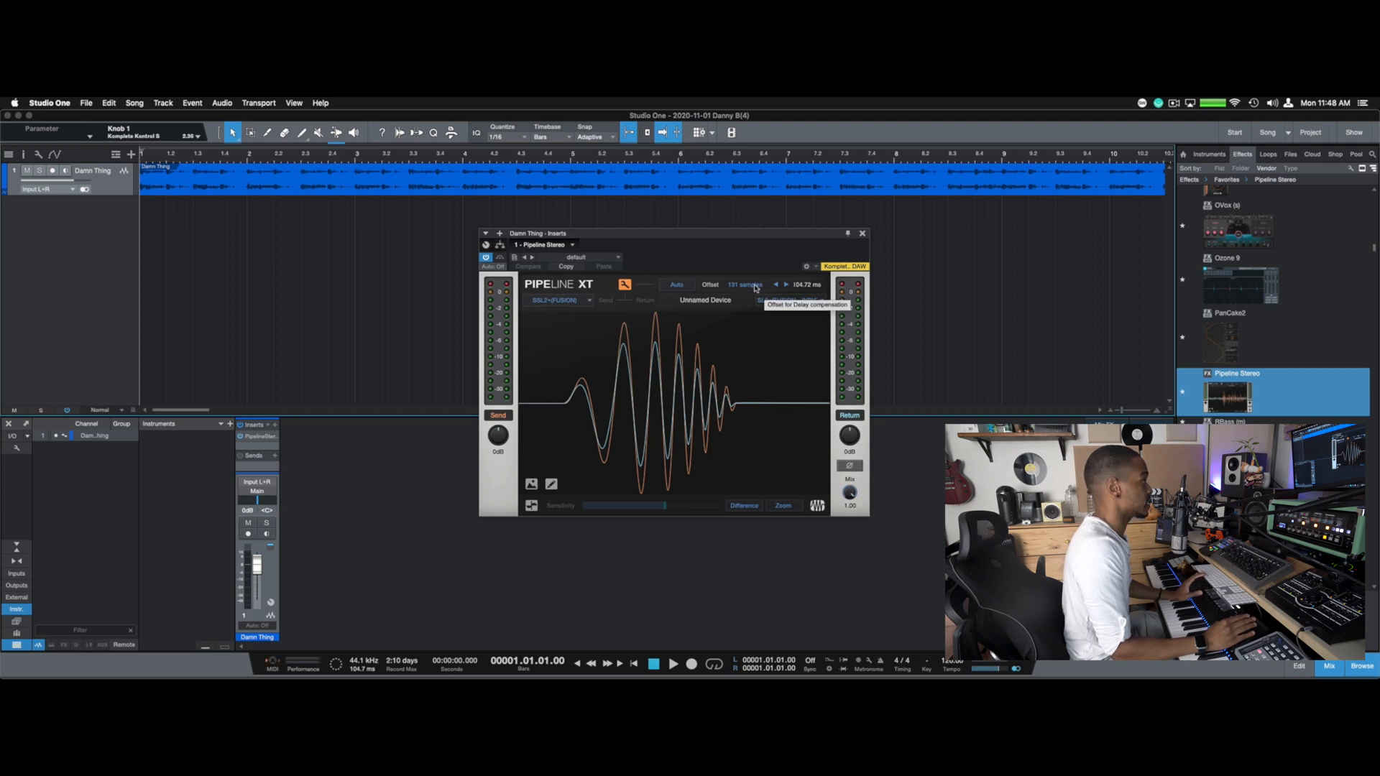
{"action": "left_click", "coordinate": [626, 285]}
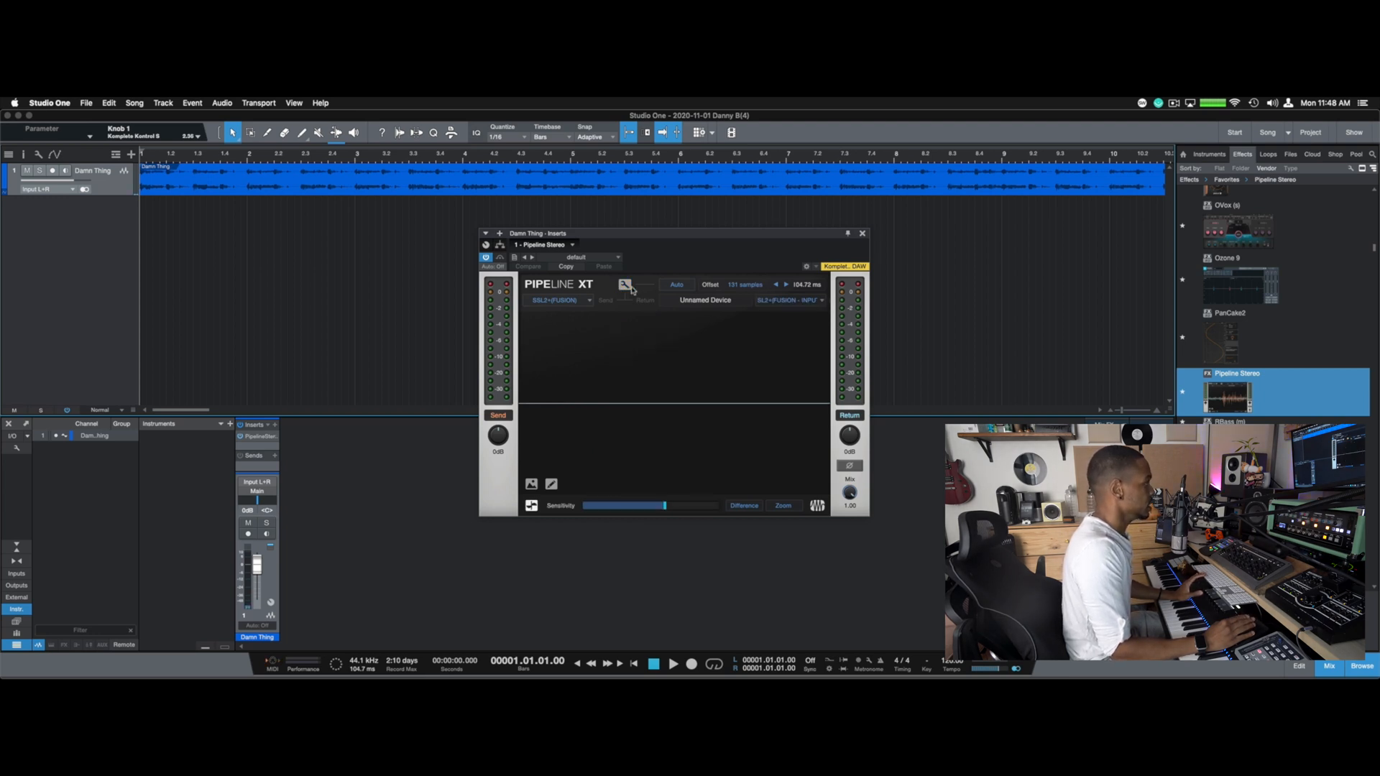
{"action": "left_click", "coordinate": [674, 663]}
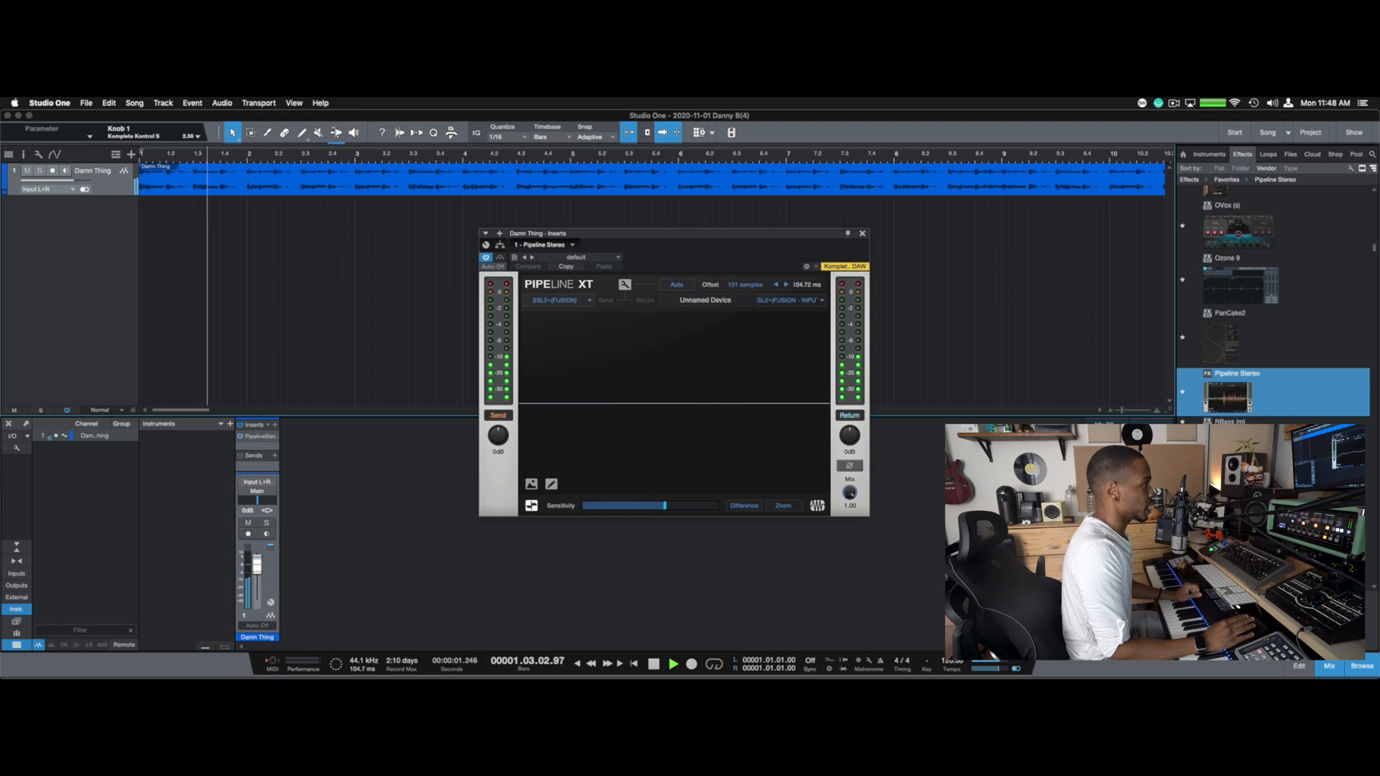
{"action": "left_click", "coordinate": [674, 664]}
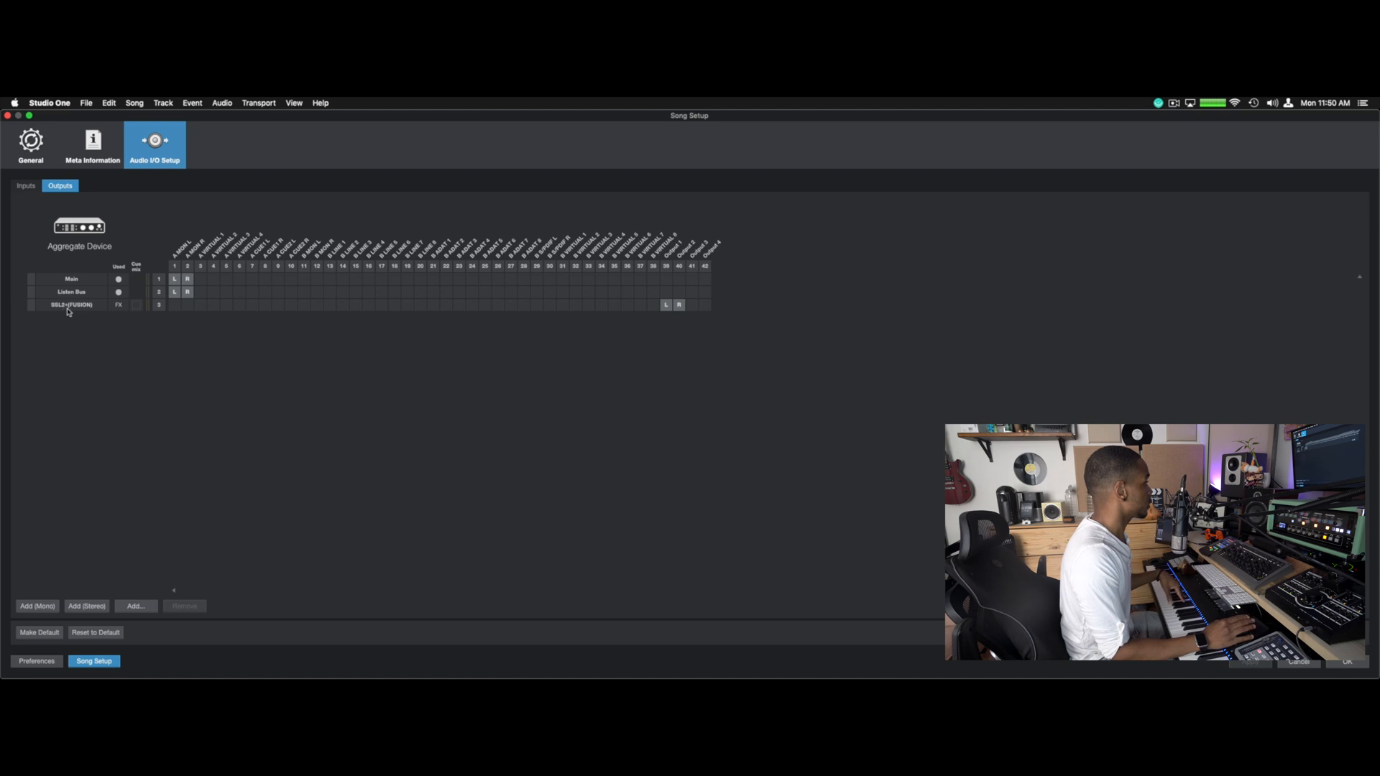
Step: Show the inputs list with SSL2+(FUSION - INPUT) on channels 43 and 44
{"action": "left_click", "coordinate": [25, 185]}
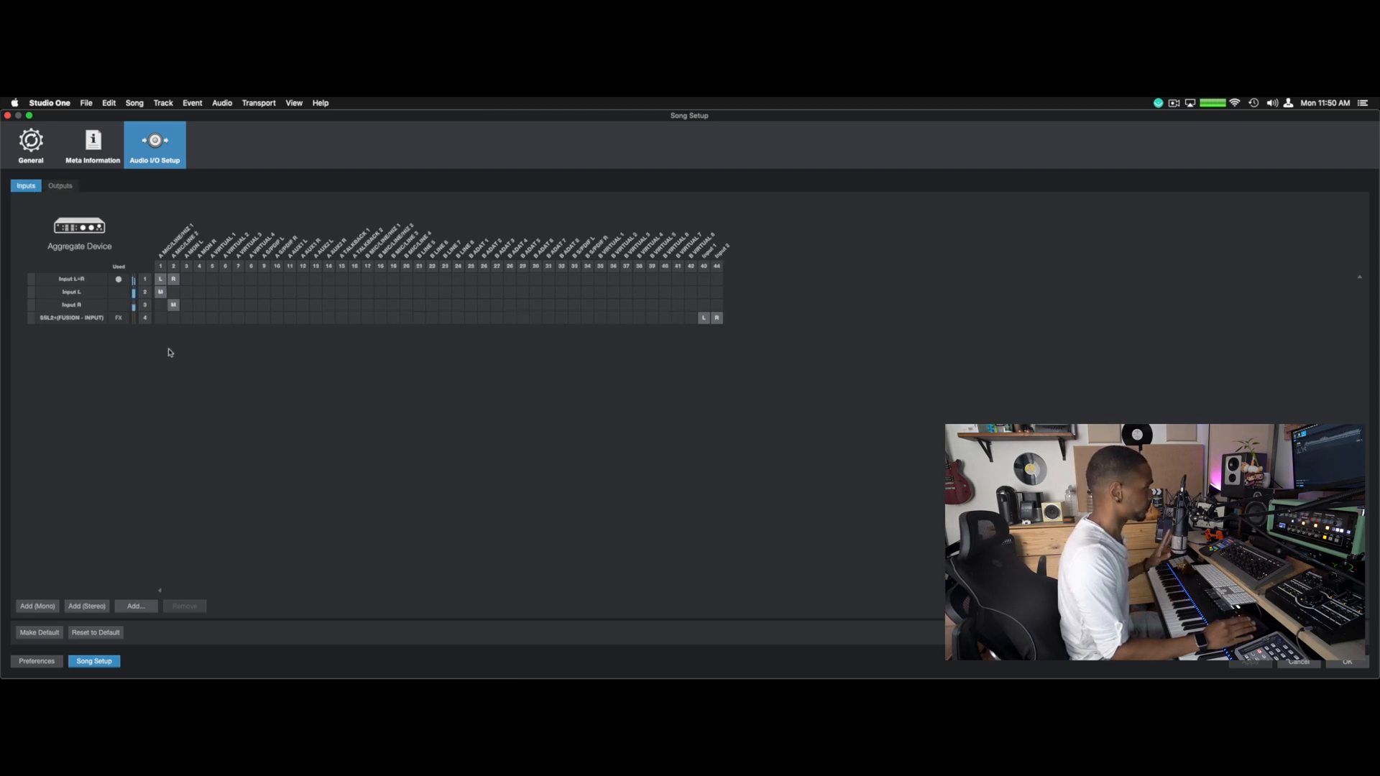